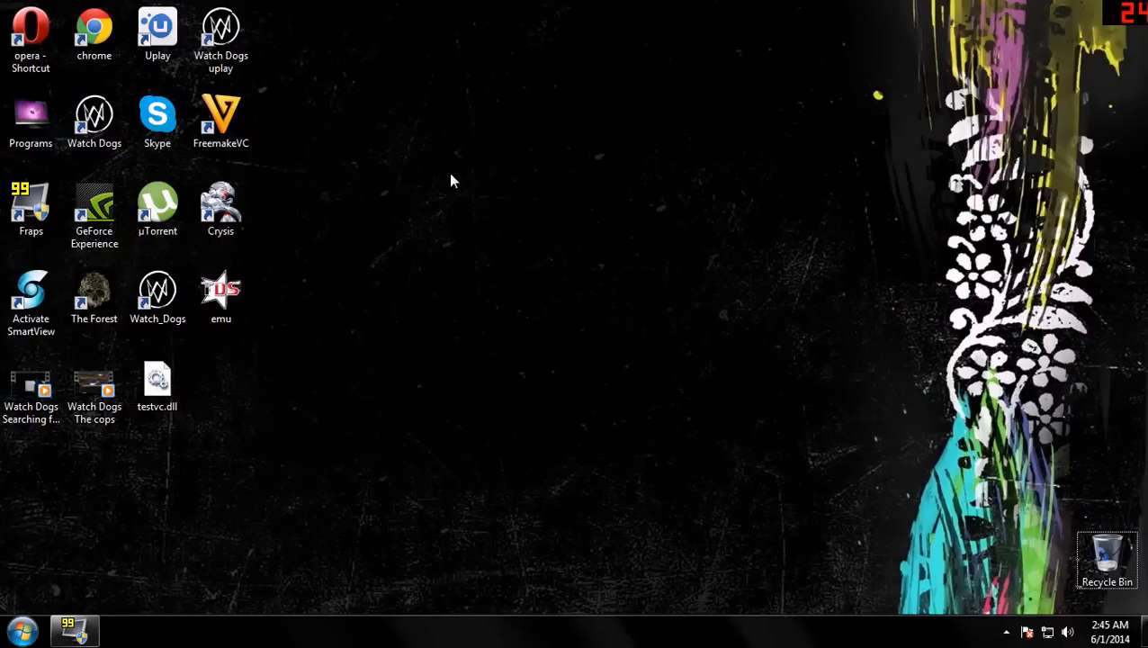
pyautogui.moveTo(266, 389)
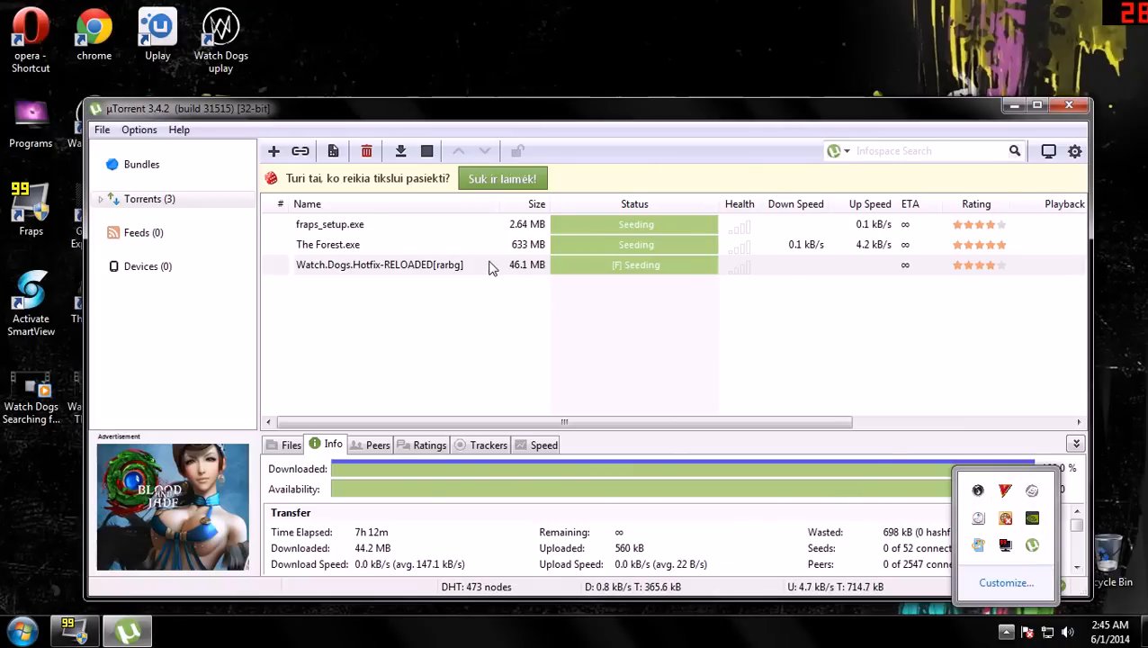
# Open the containing folder of the Watch.Dogs.Hotfix torrent from uTorrent.
pyautogui.click(378, 262)
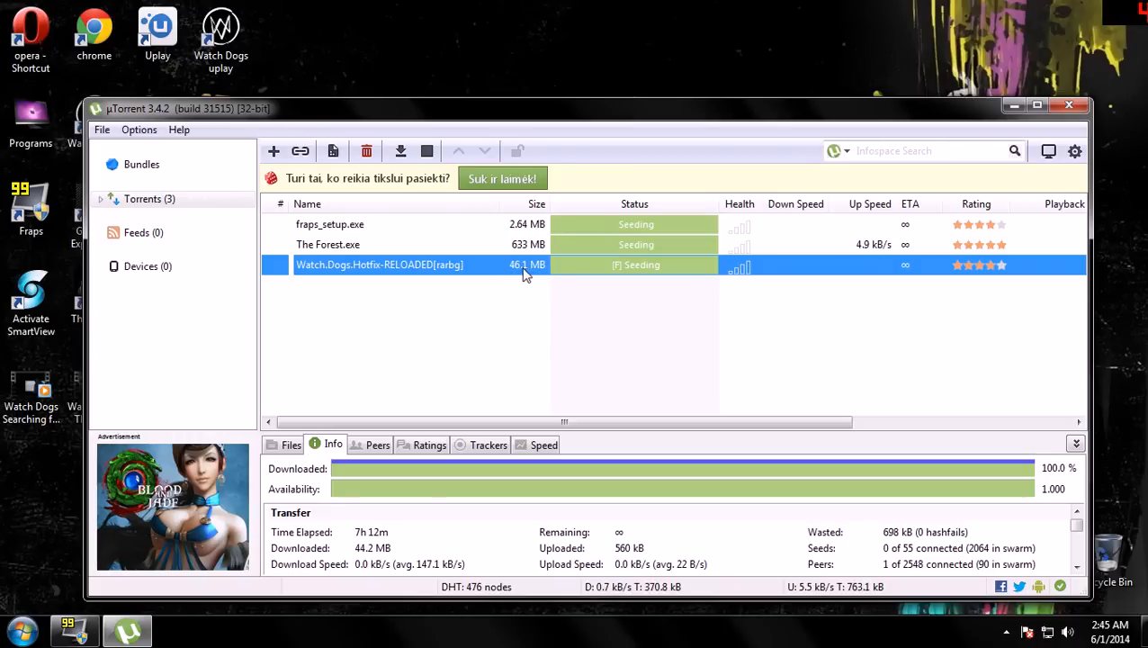
pyautogui.rightClick(378, 265)
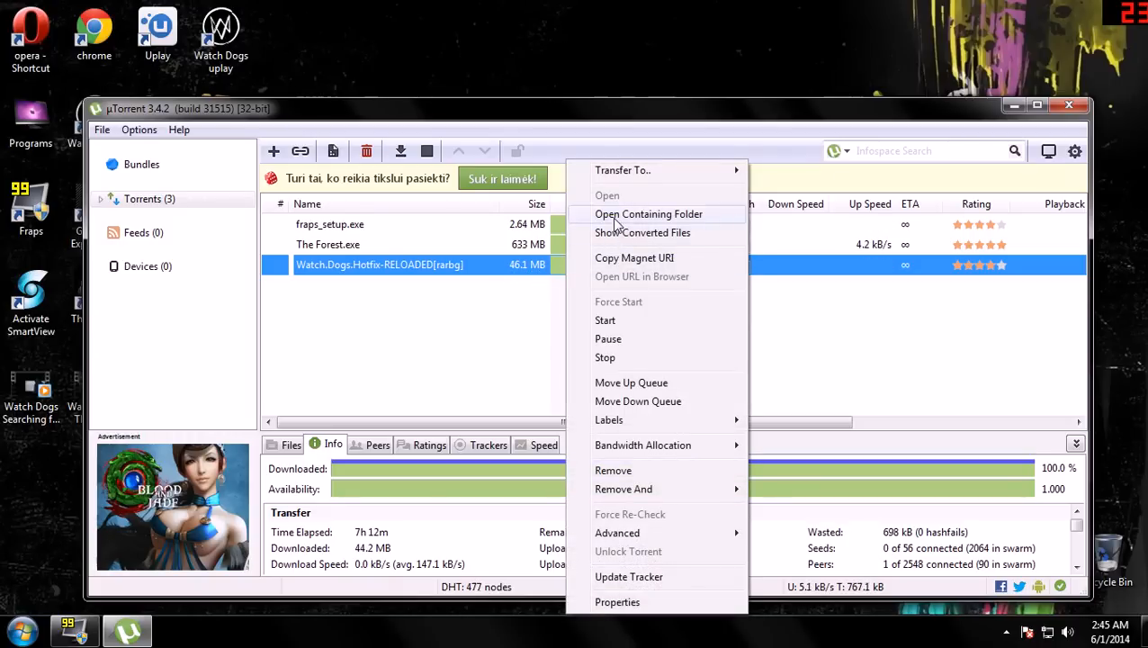
pyautogui.click(648, 214)
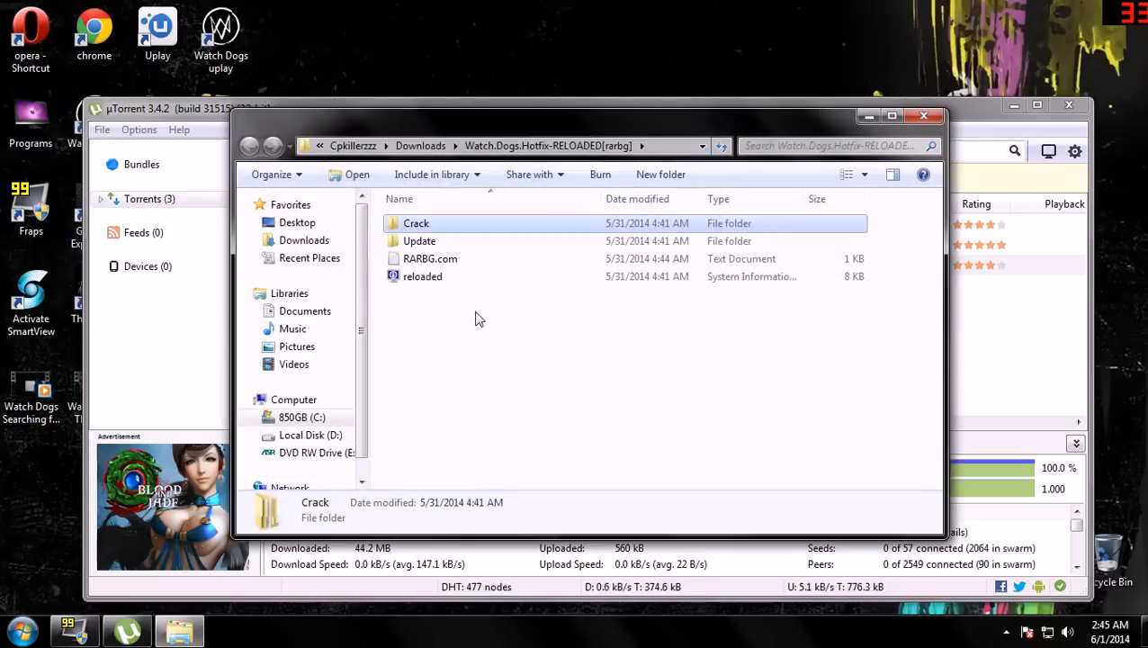
# Copy lol.dll, orbit_api and the two uplay DLLs from Crack\bin, then return to the hotfix folder.
pyautogui.doubleClick(416, 223)
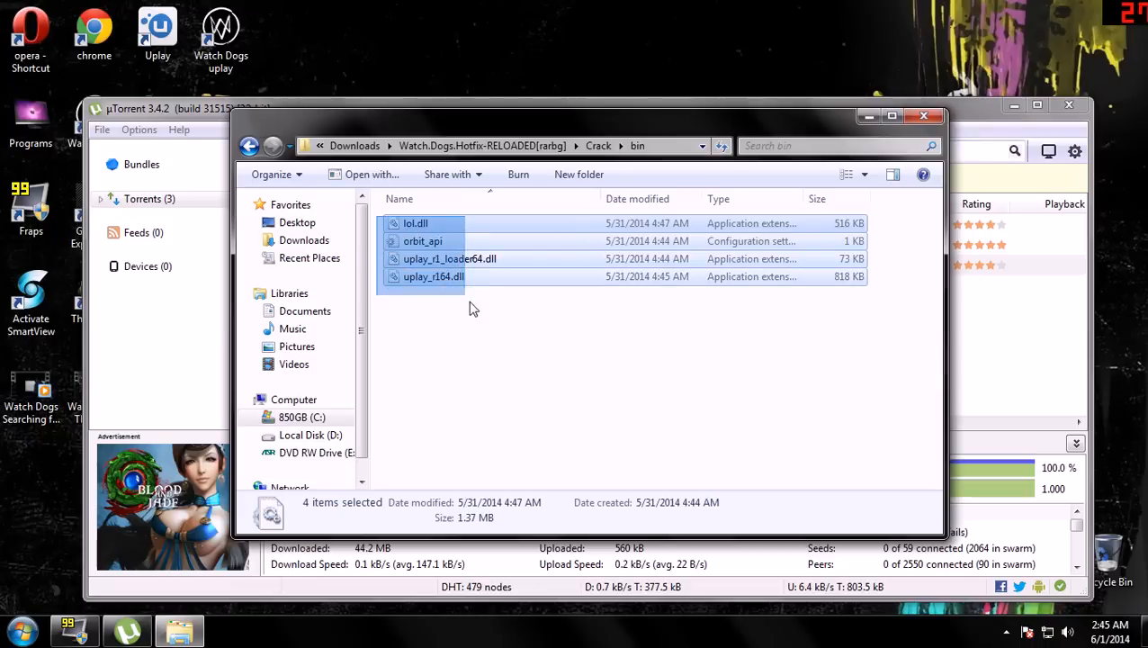
pyautogui.moveTo(249, 146)
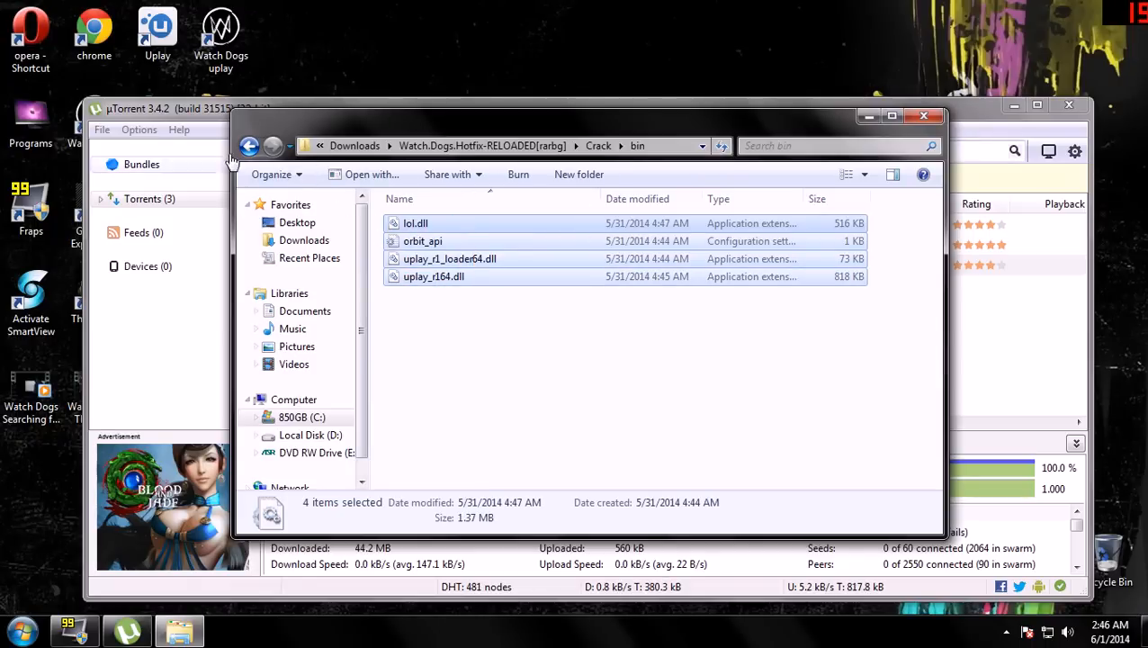
pyautogui.click(249, 145)
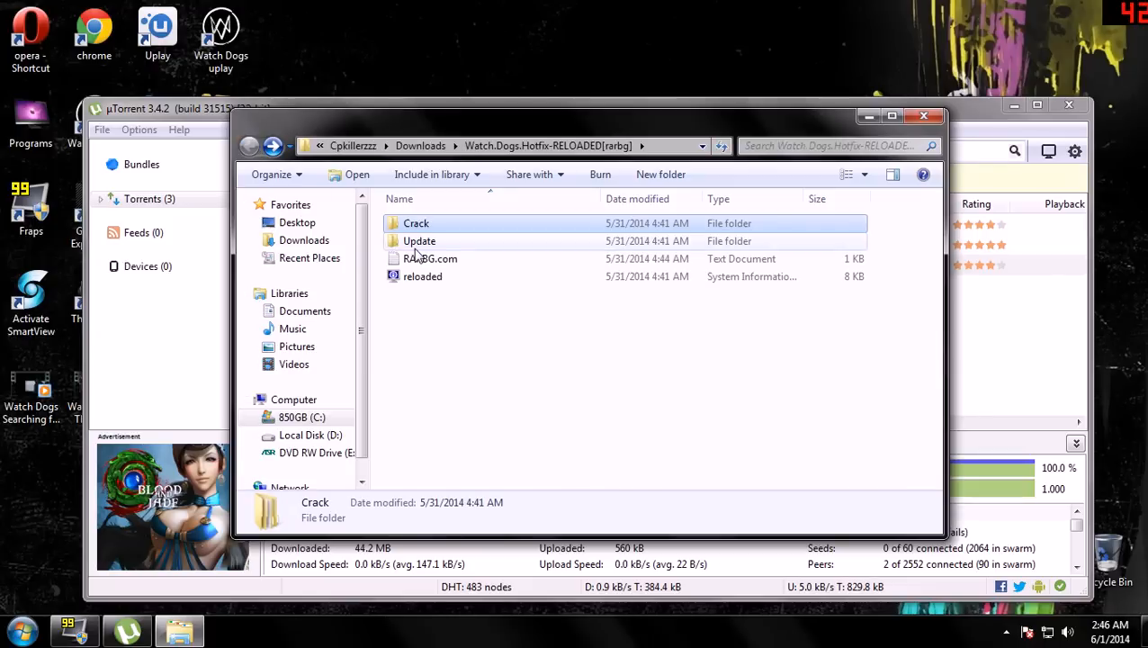
# Browse into the Update folder to find setup and setup-1.bin.
pyautogui.doubleClick(419, 241)
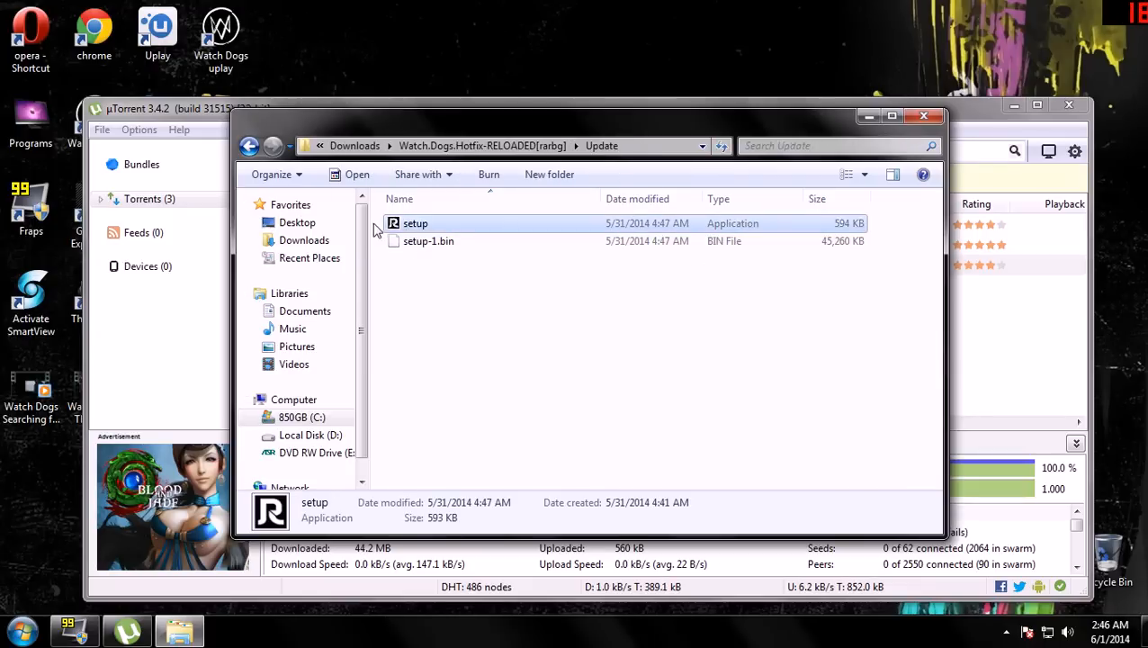
pyautogui.moveTo(376, 227)
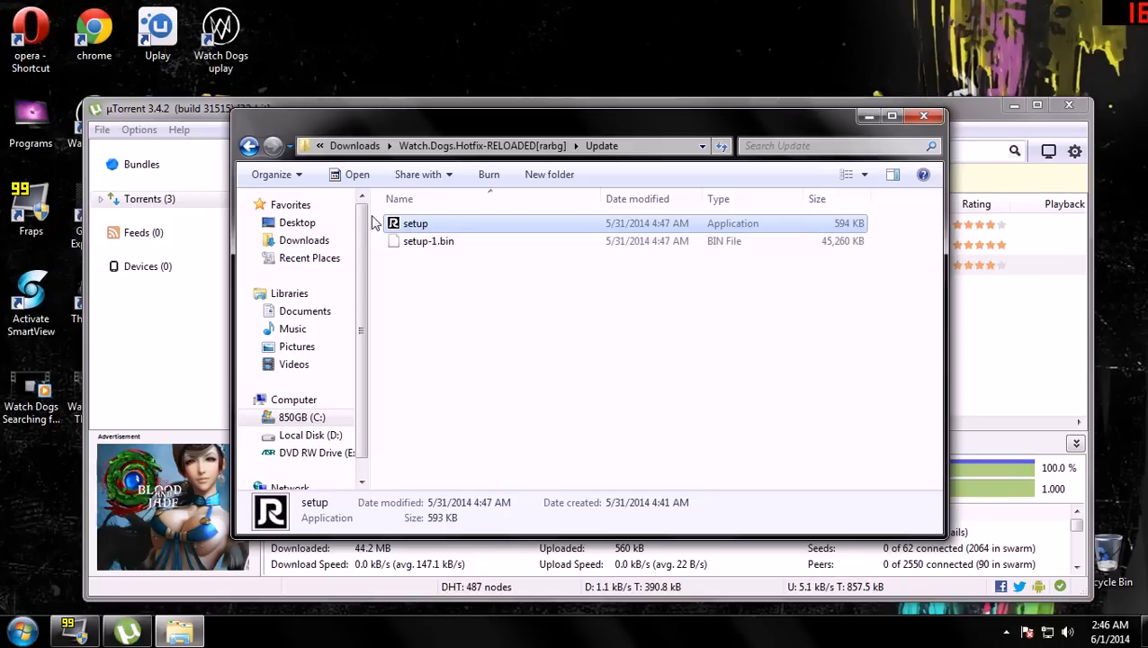
pyautogui.moveTo(249, 146)
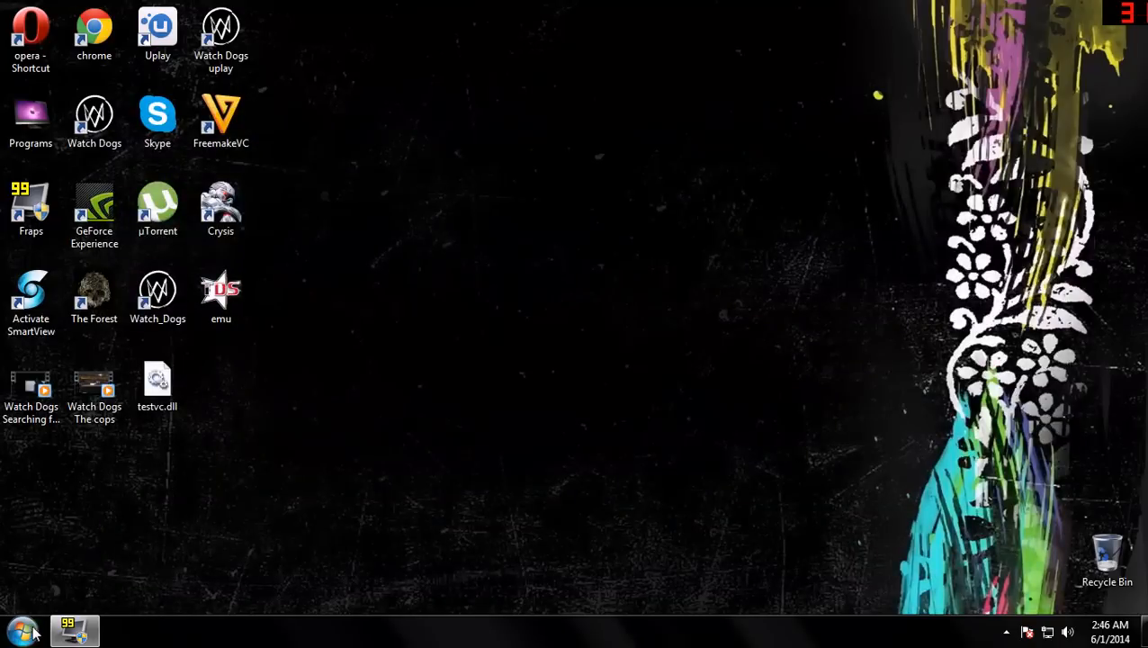
# Open the Watch_Dogs shortcut's file location to check the game's bin folder, then close it.
pyautogui.click(24, 630)
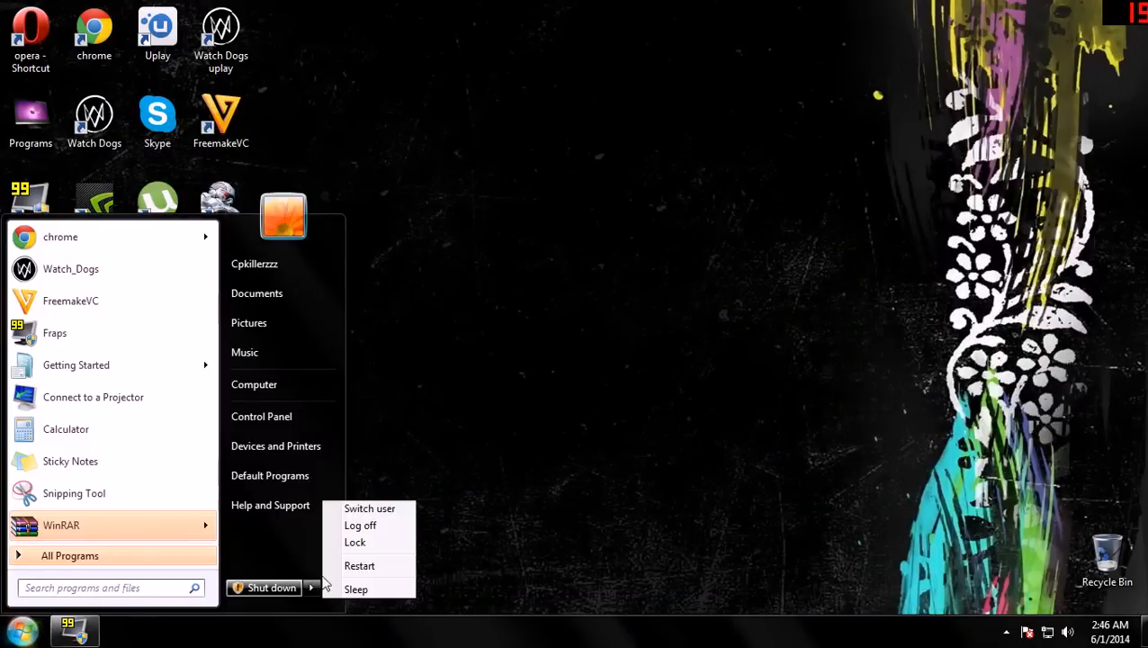
pyautogui.moveTo(491, 550)
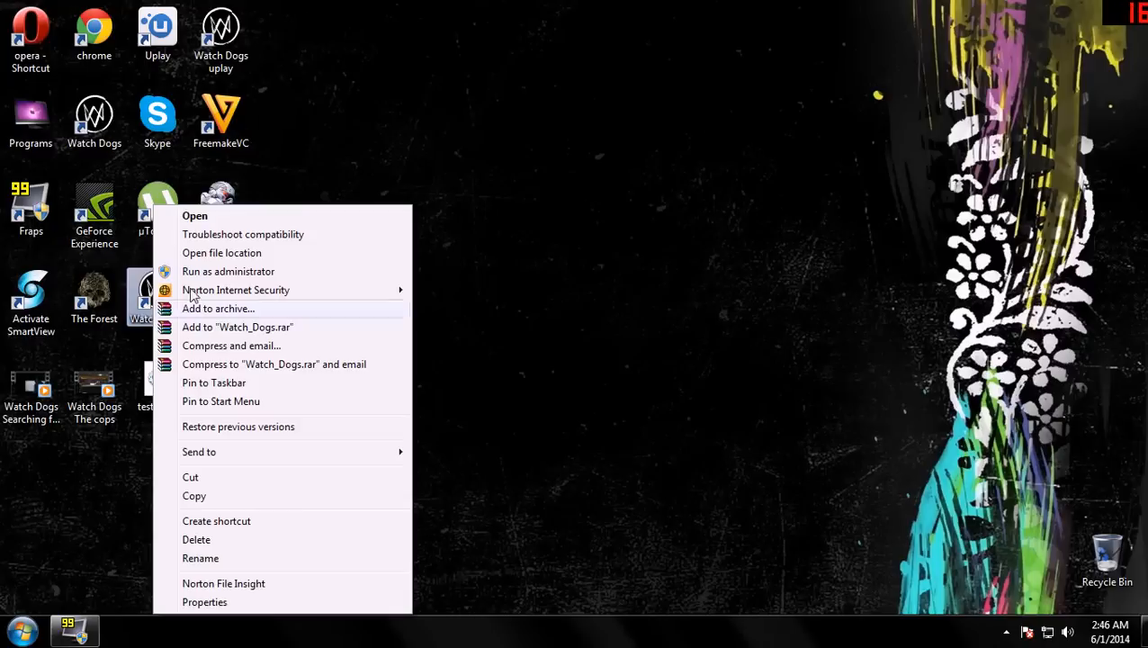
pyautogui.click(221, 252)
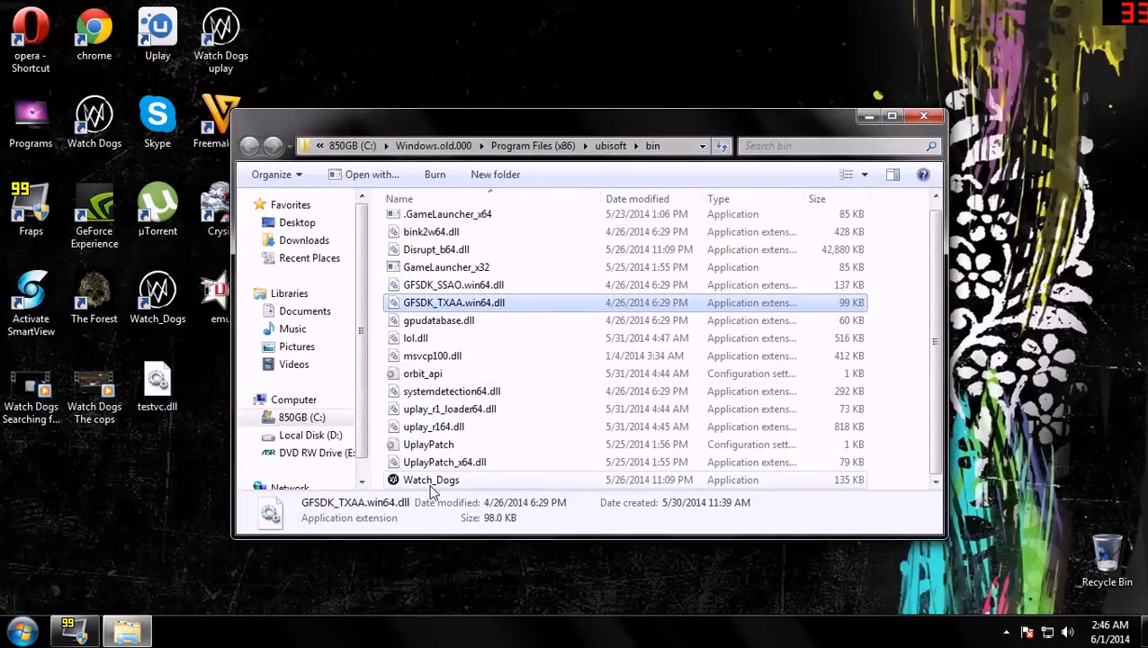
pyautogui.click(923, 115)
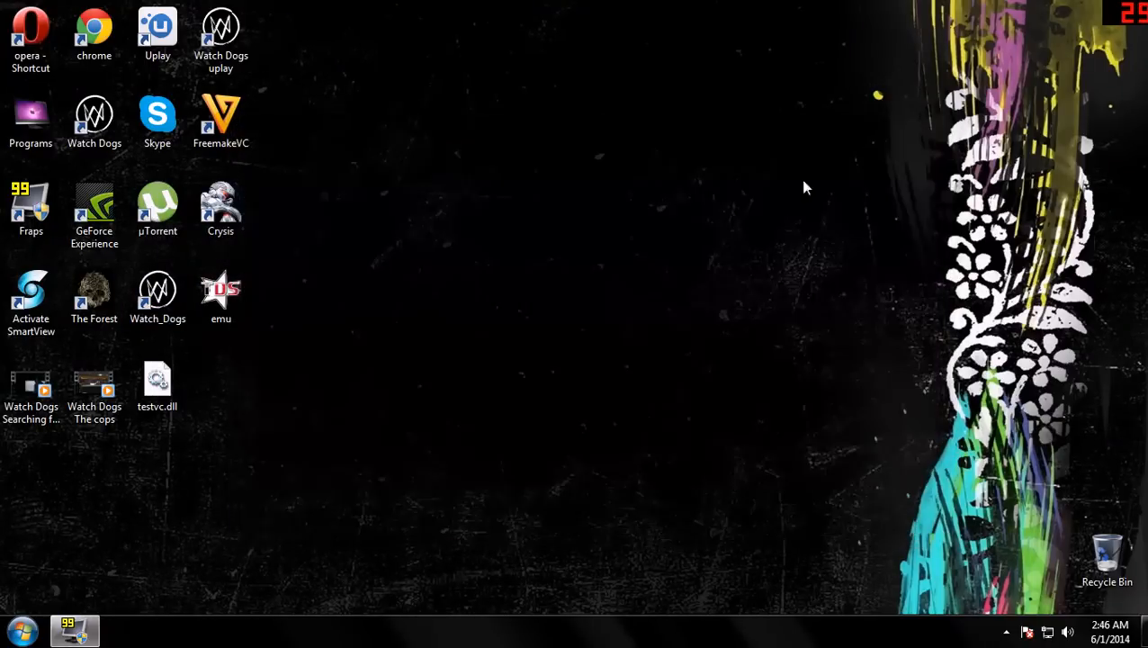
pyautogui.moveTo(378, 282)
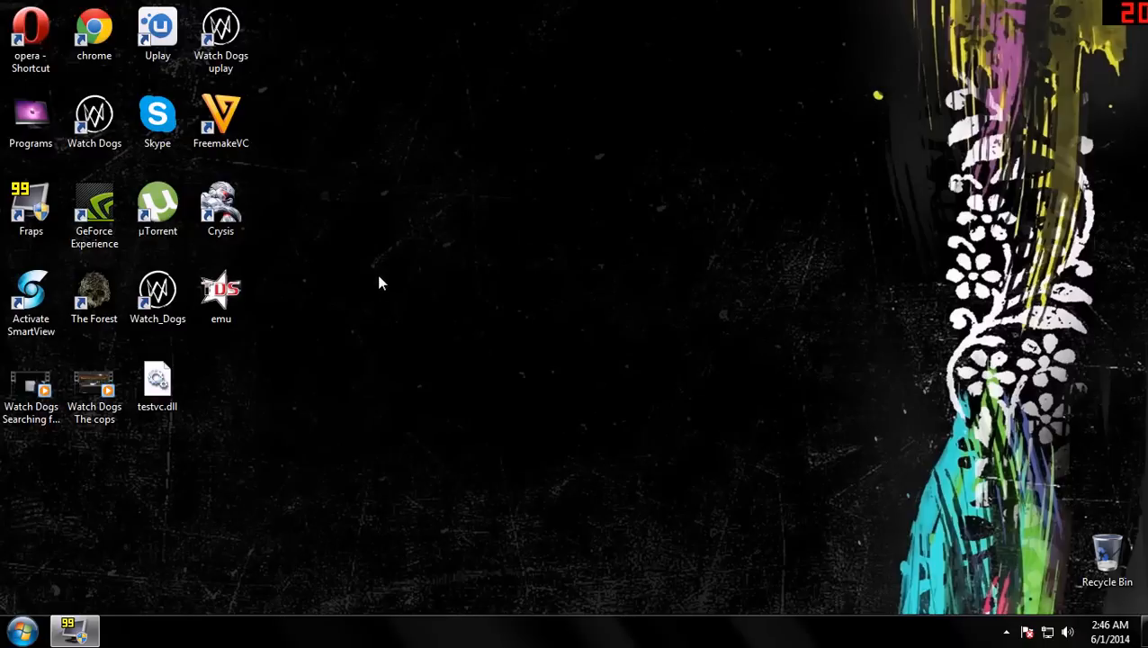
pyautogui.click(159, 297)
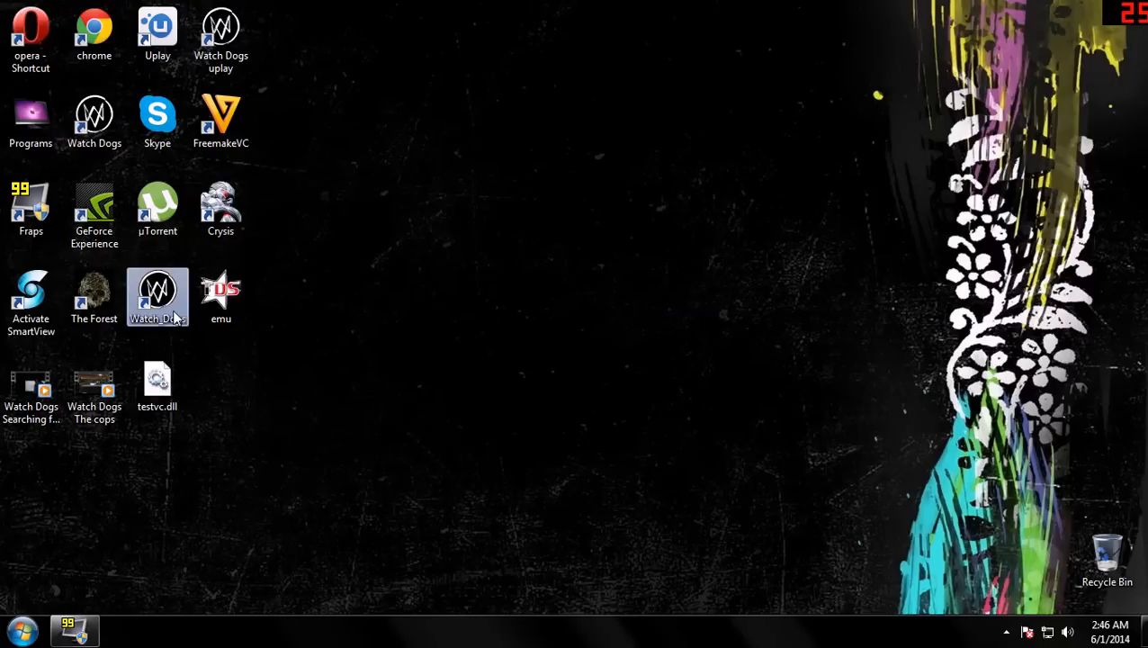
pyautogui.moveTo(160, 297)
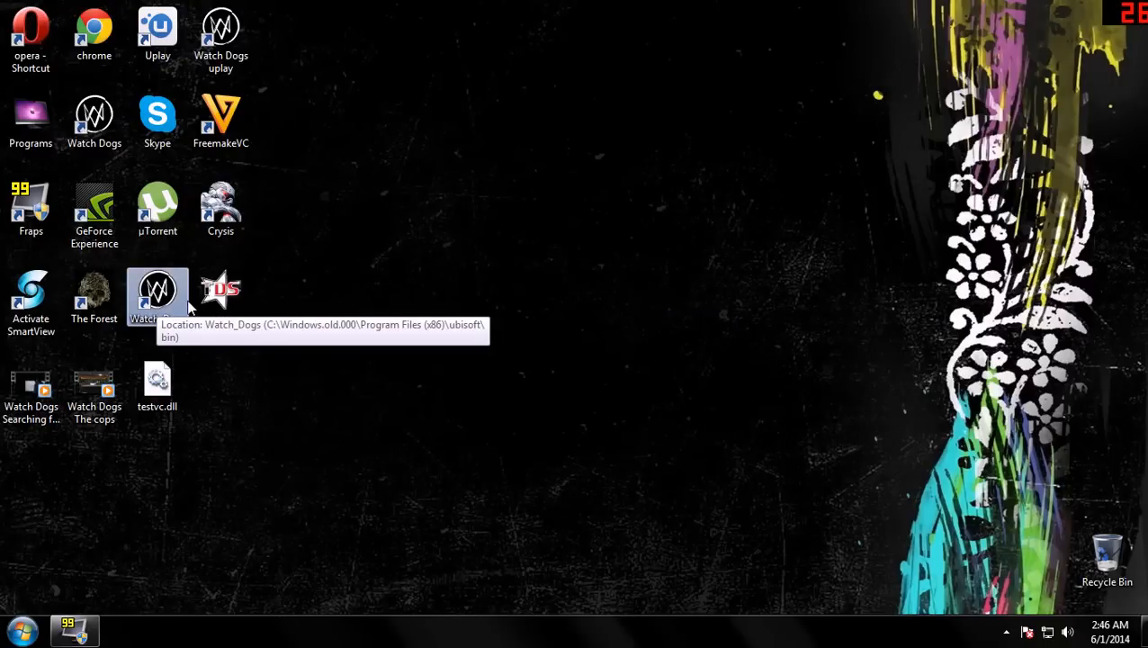